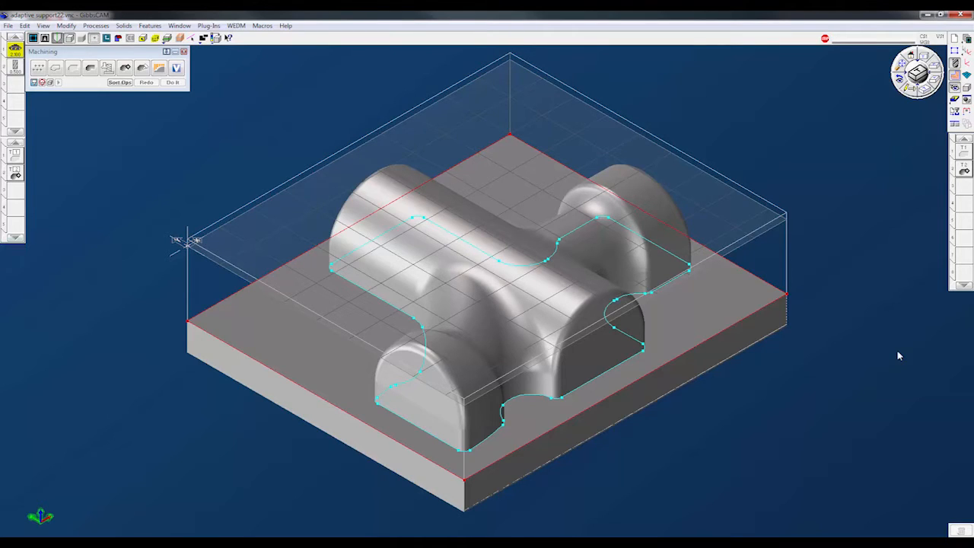
{"action": "mouse_move", "coordinate": [820, 395]}
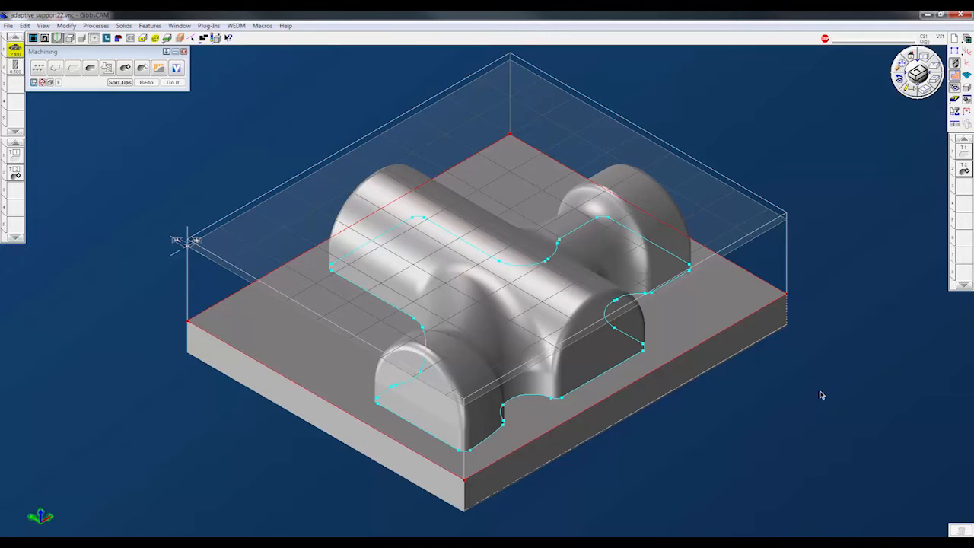
{"action": "mouse_move", "coordinate": [703, 402]}
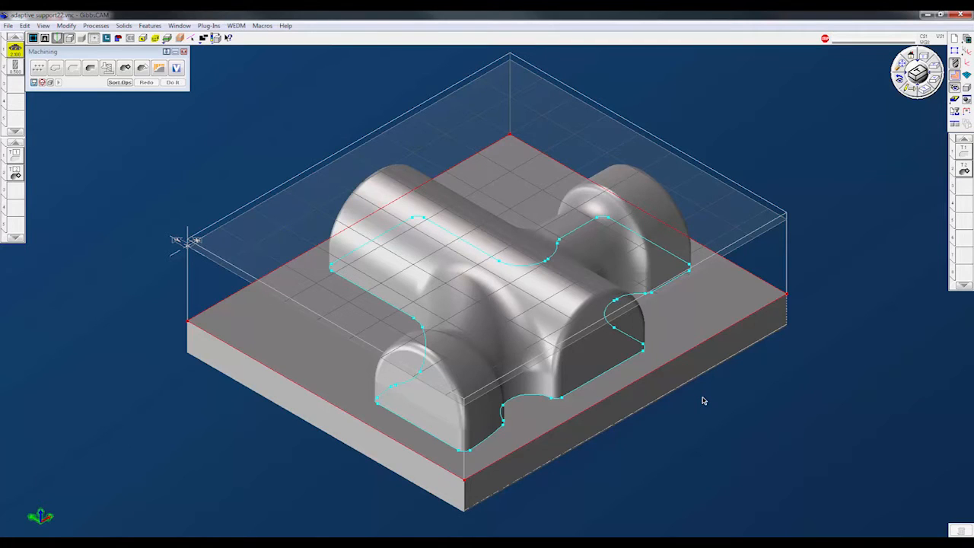
{"action": "mouse_move", "coordinate": [15, 155]}
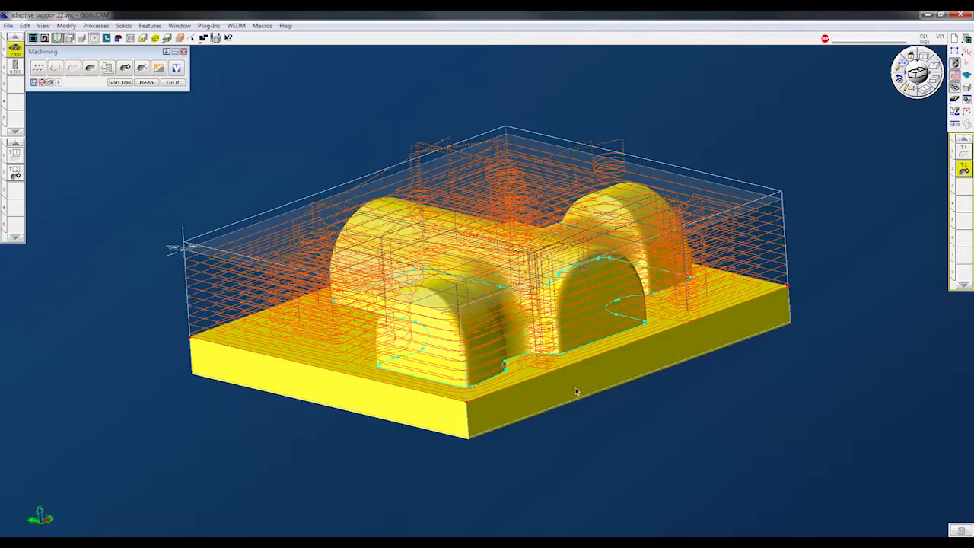
Orbit the model to inspect the facing and roughing toolpaths over the stock.
{"action": "left_click_drag", "start_coordinate": [575, 391], "coordinate": [681, 414]}
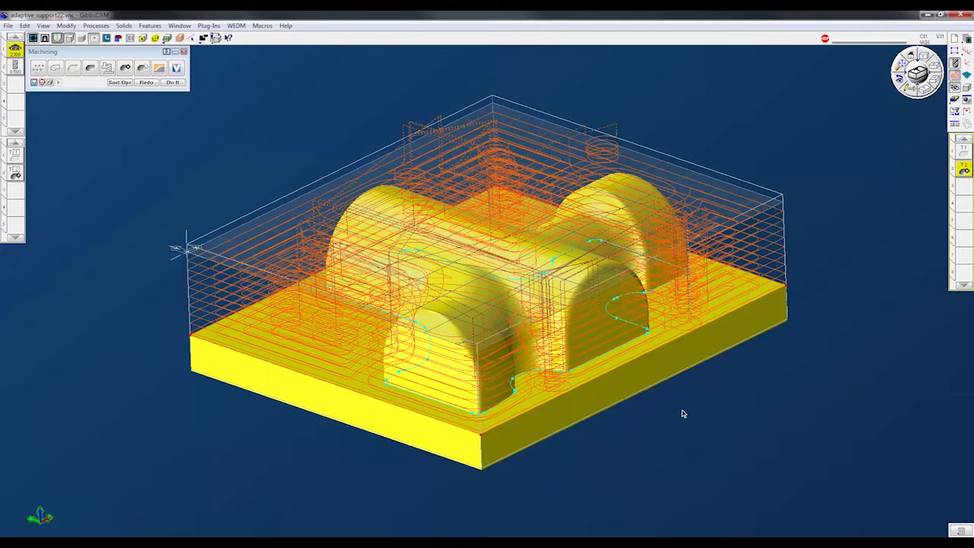
{"action": "mouse_move", "coordinate": [705, 411]}
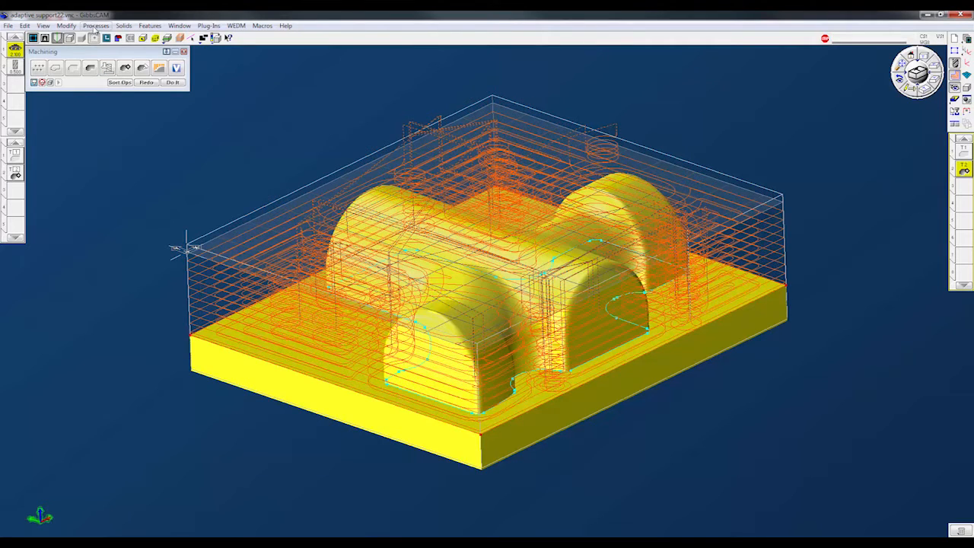
Save the operations as process file 'Initial Rough' on the Desktop.
{"action": "left_click", "coordinate": [94, 24]}
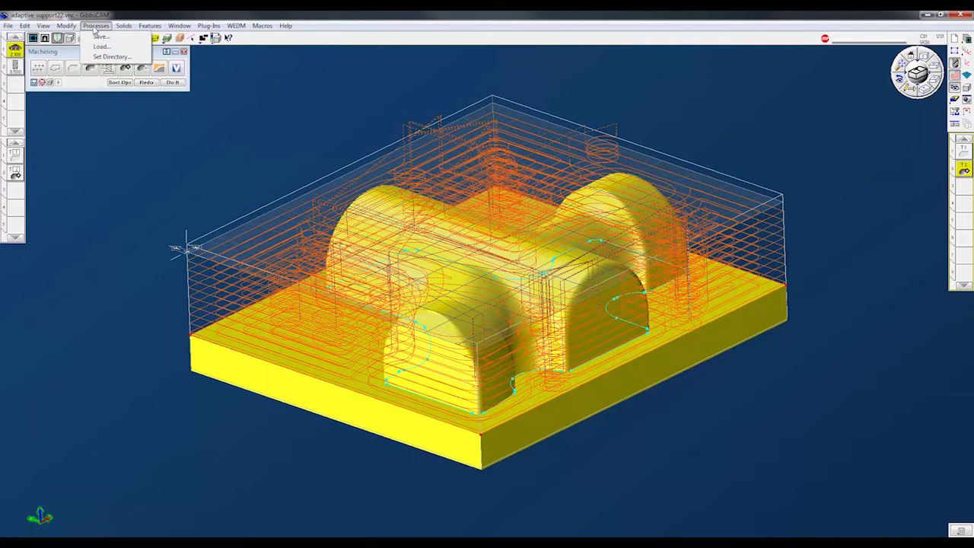
{"action": "mouse_move", "coordinate": [104, 47]}
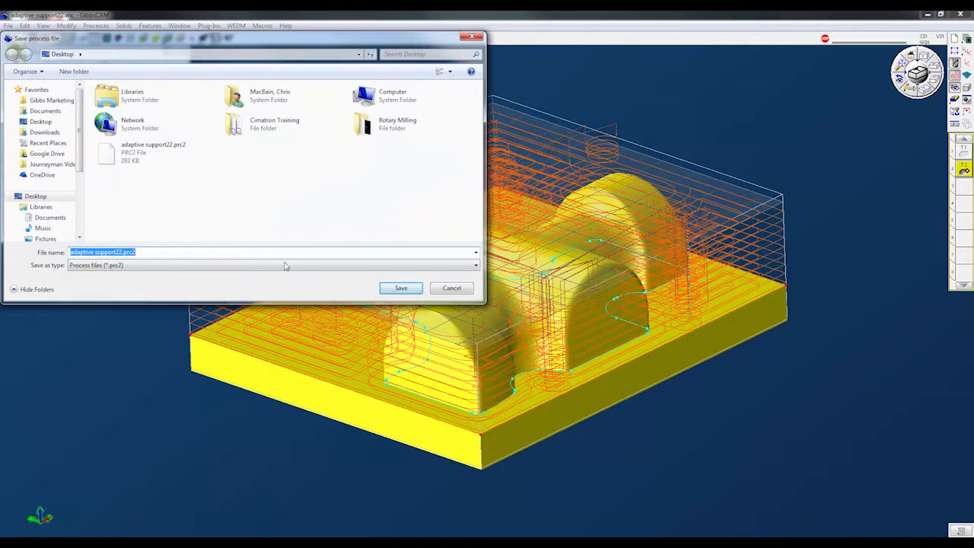
{"action": "mouse_move", "coordinate": [142, 265]}
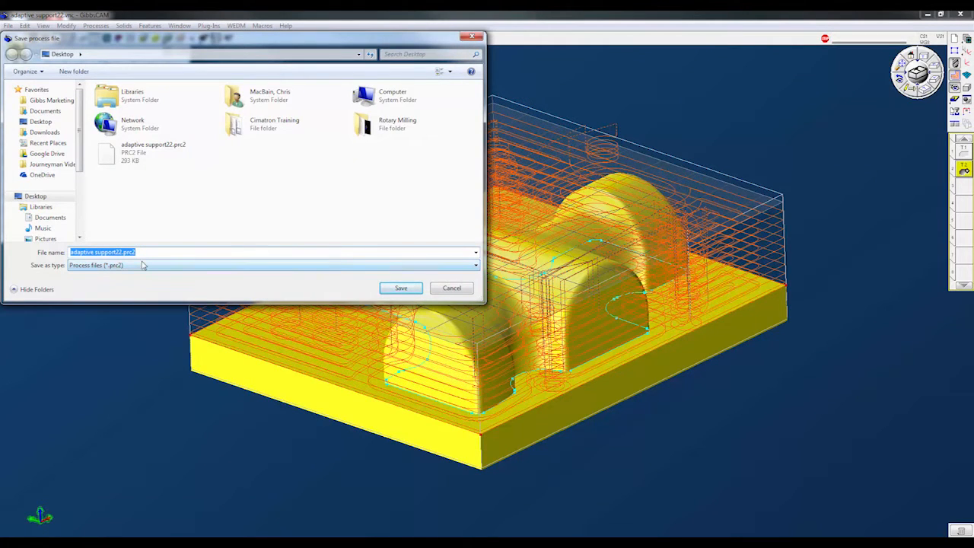
{"action": "type", "text": "Initial"}
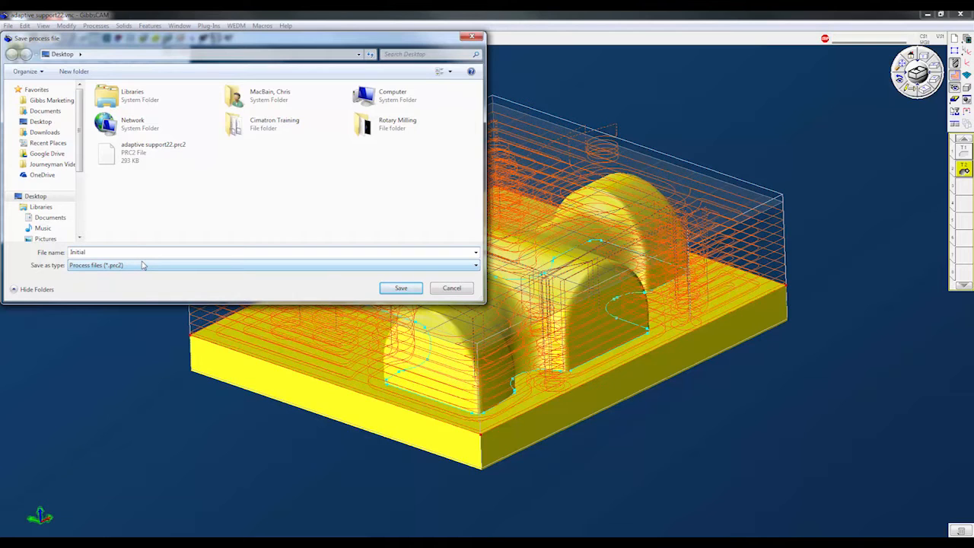
{"action": "left_click", "coordinate": [401, 288]}
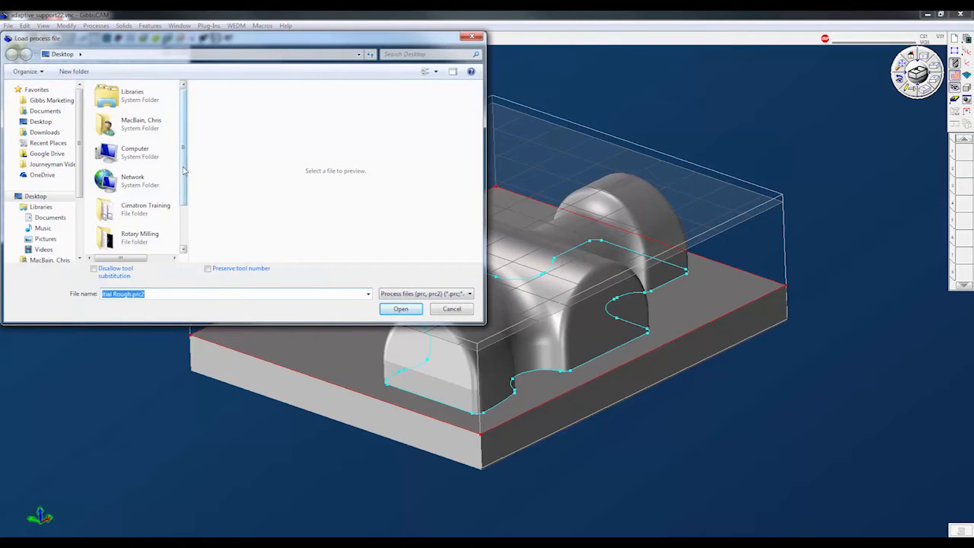
Load the 'Initial Rough.prc2' process file from the Desktop onto the bare part.
{"action": "scroll", "scroll_direction": "down", "scroll_amount": 3}
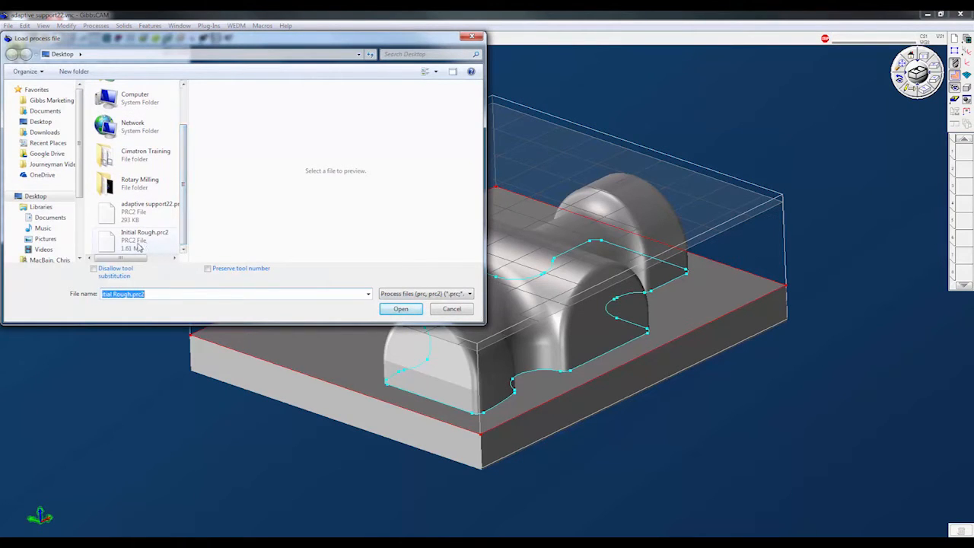
{"action": "left_click", "coordinate": [145, 236]}
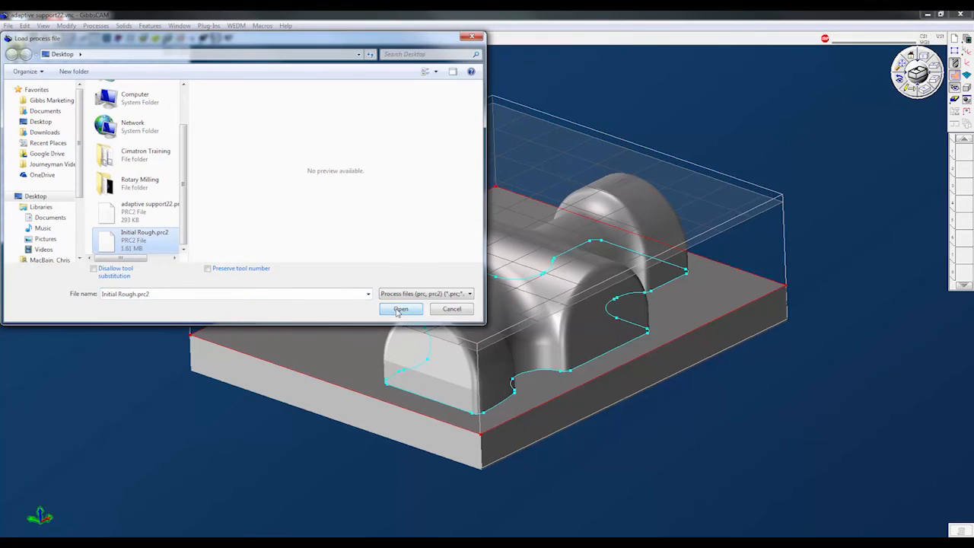
{"action": "left_click", "coordinate": [400, 309]}
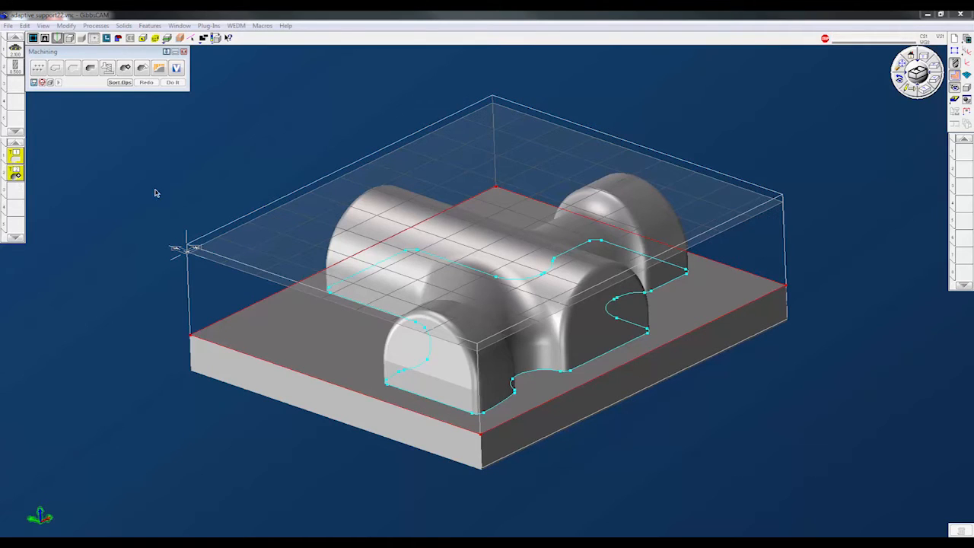
{"action": "mouse_move", "coordinate": [404, 268]}
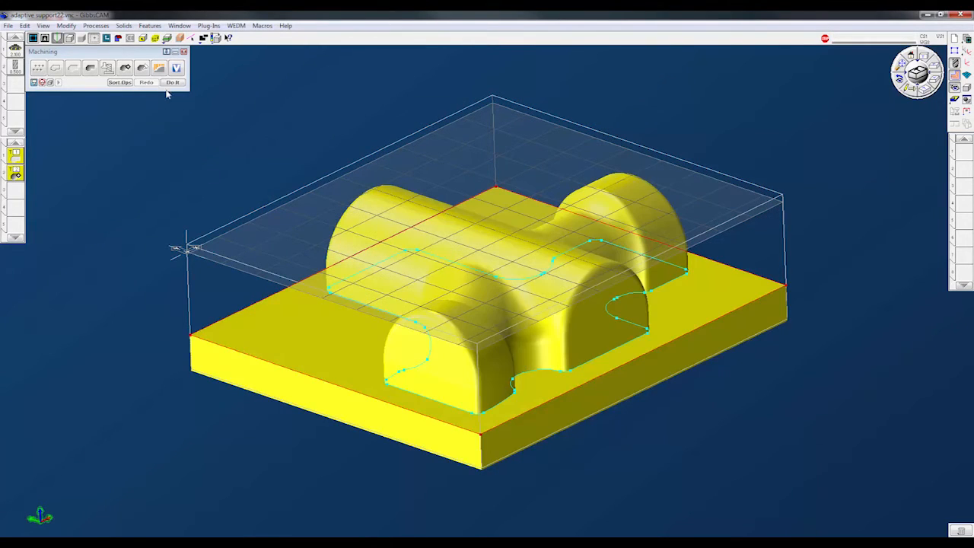
Redo All so the loaded facing and roughing operations regenerate their toolpaths.
{"action": "left_click", "coordinate": [174, 83]}
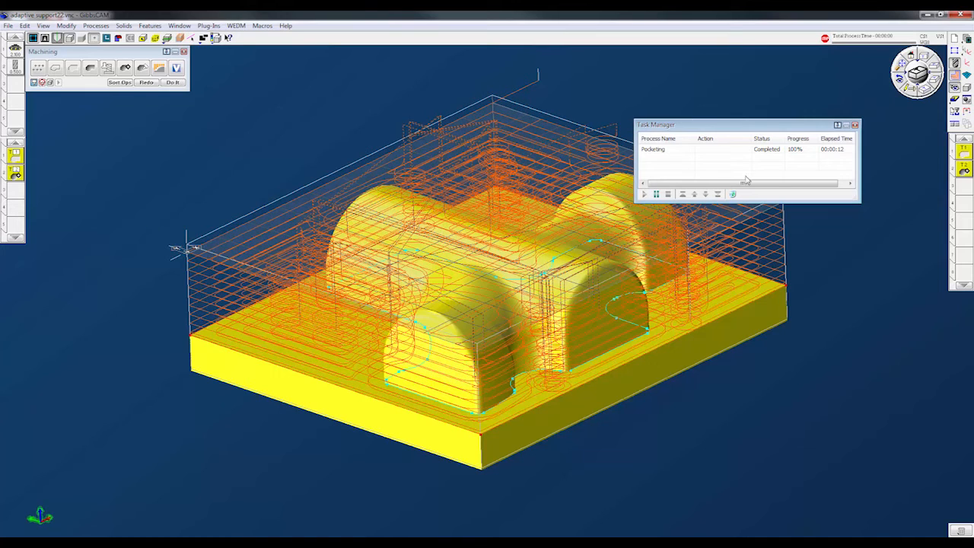
Dismiss the completed Task Manager window and bring up the Processes menu.
{"action": "left_click", "coordinate": [863, 122]}
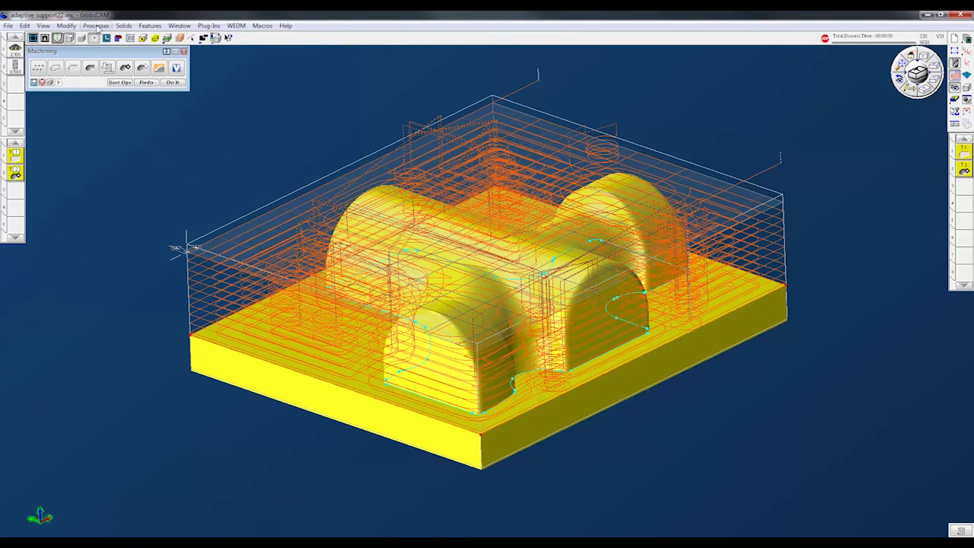
{"action": "left_click", "coordinate": [95, 24]}
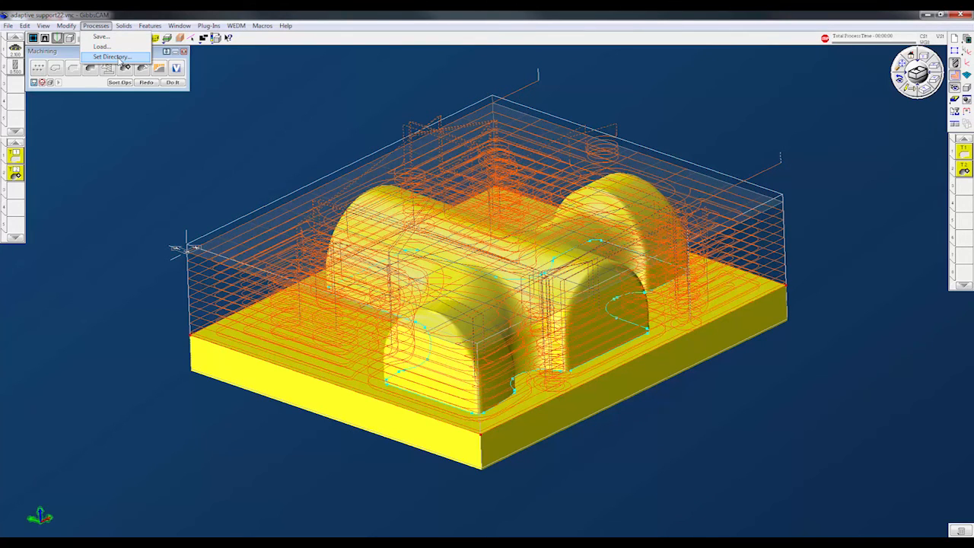
{"action": "left_click", "coordinate": [119, 56]}
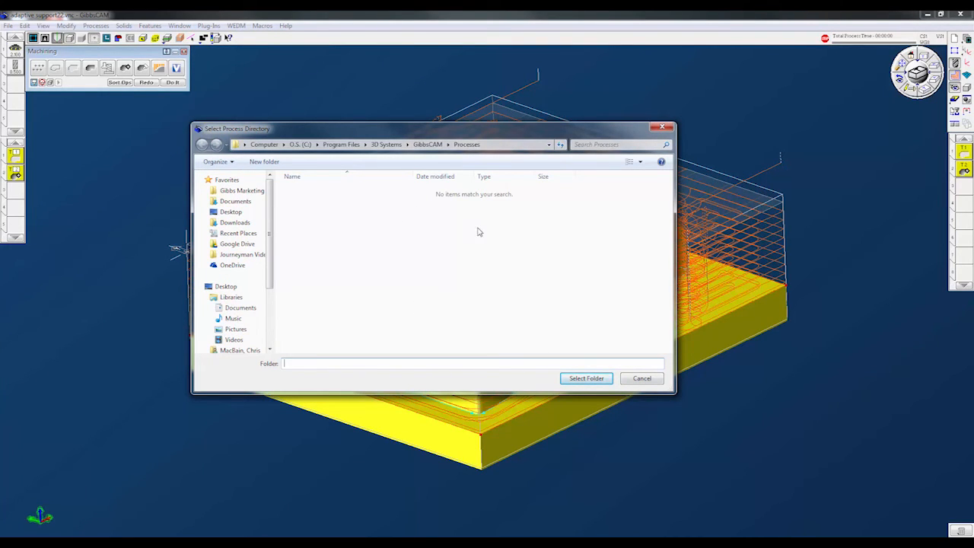
{"action": "mouse_move", "coordinate": [542, 251]}
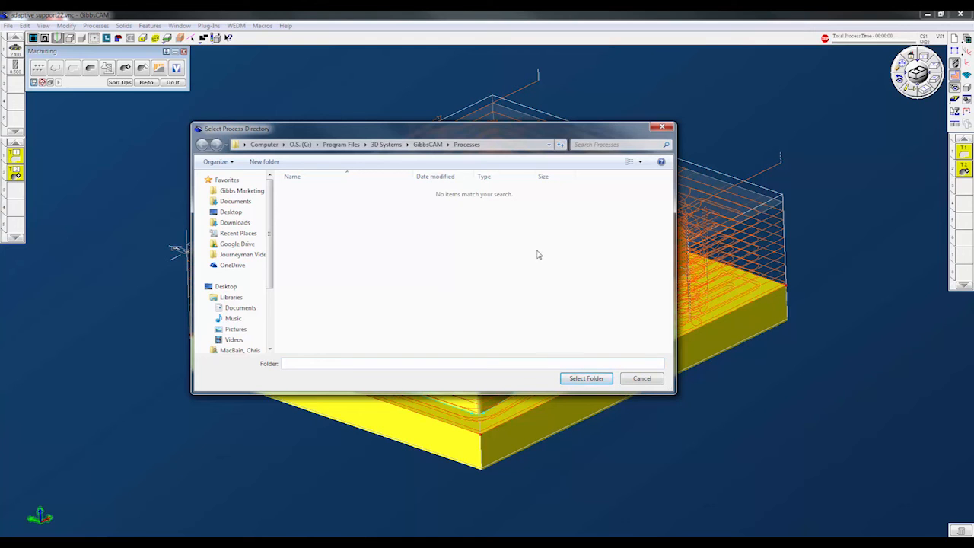
{"action": "left_click", "coordinate": [642, 377]}
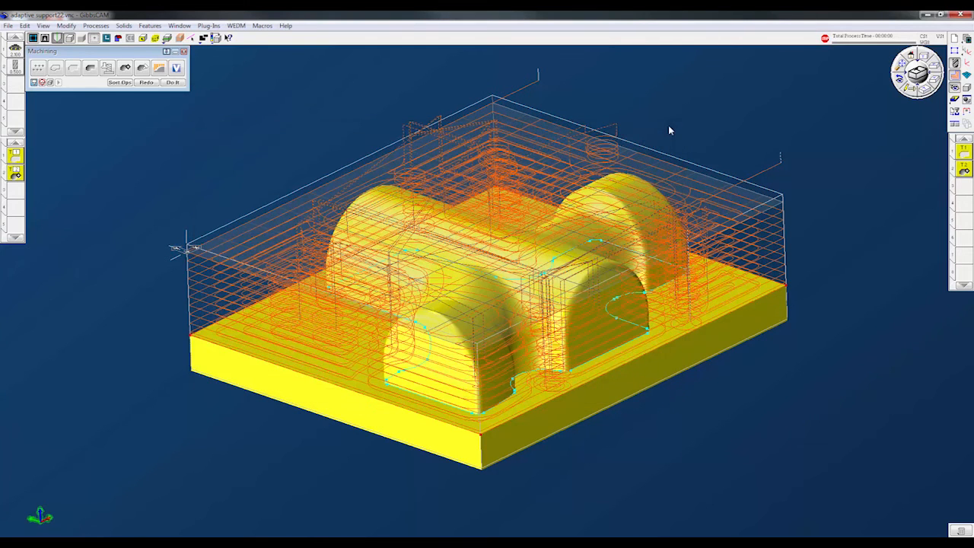